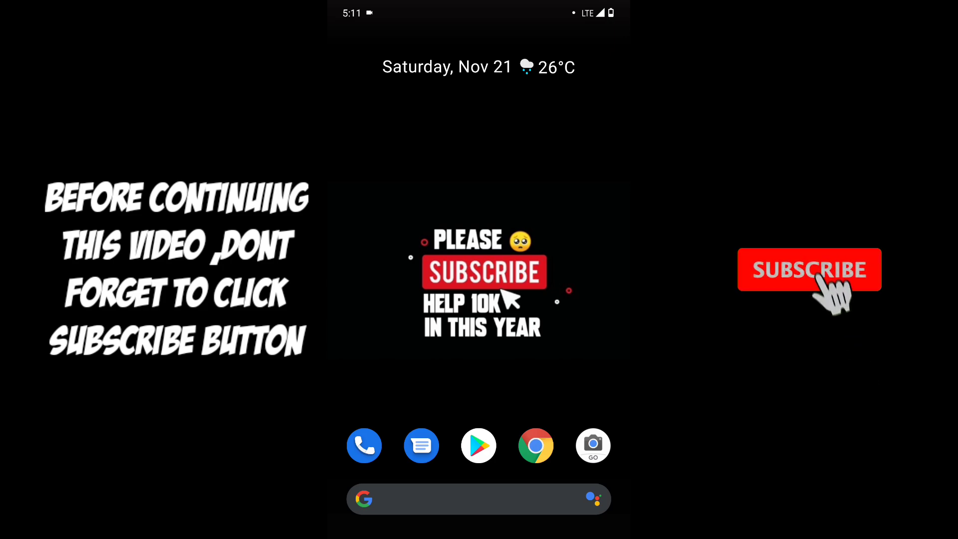
- Launch Chrome from the dock onto a fresh tab with the address field ready
{"action": "left_click", "coordinate": [810, 270]}
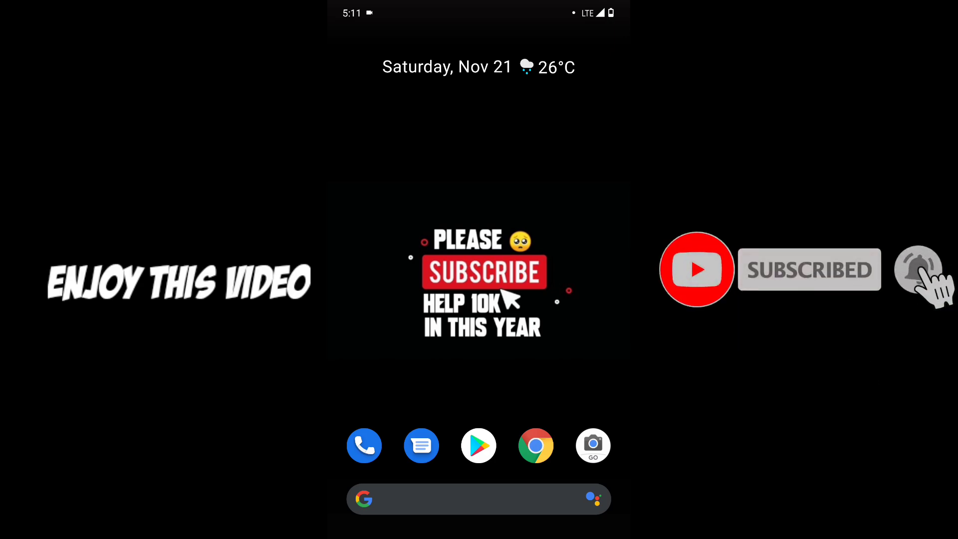
{"action": "left_click", "coordinate": [536, 445]}
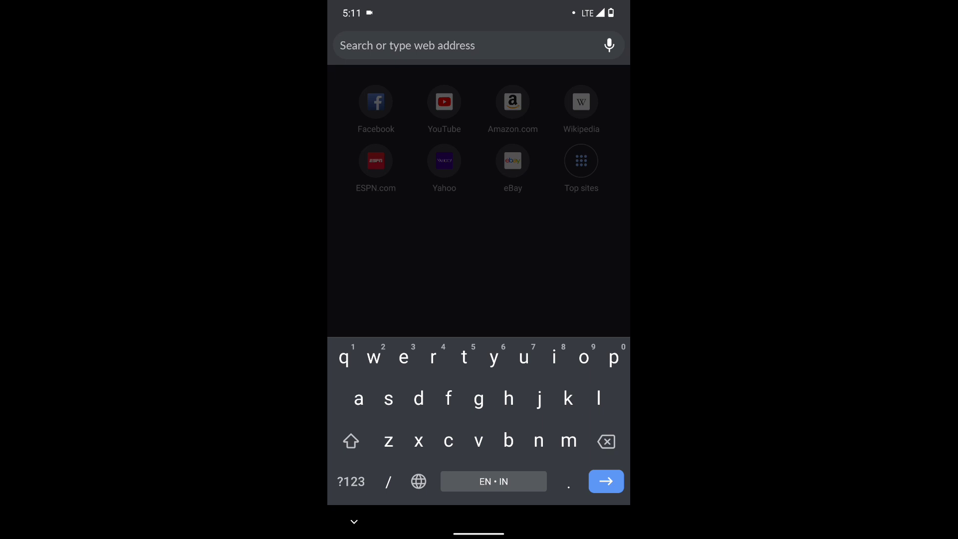
- Search Chrome for "Screen recorder no ads mod apk" and browse the download-site results
{"action": "type", "text": "Scree"}
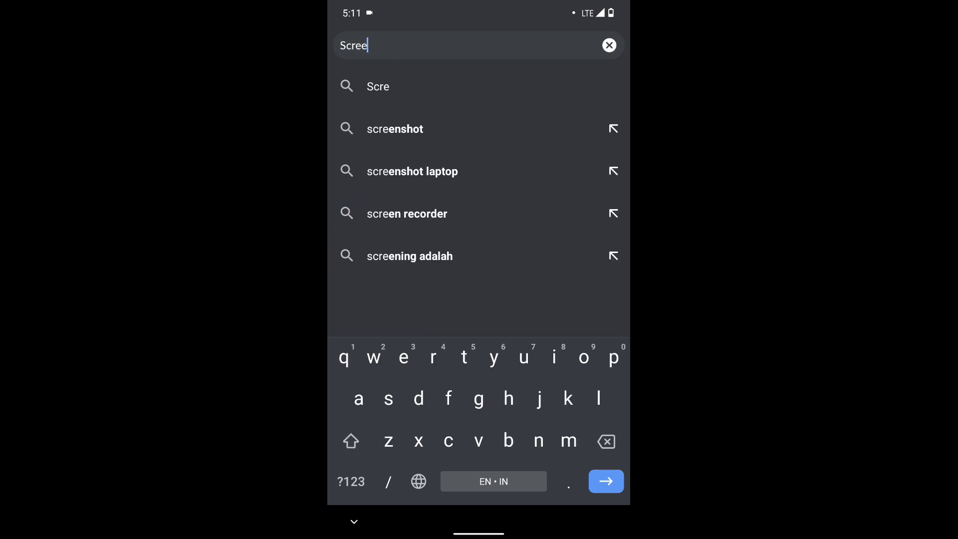
{"action": "type", "text": "n re"}
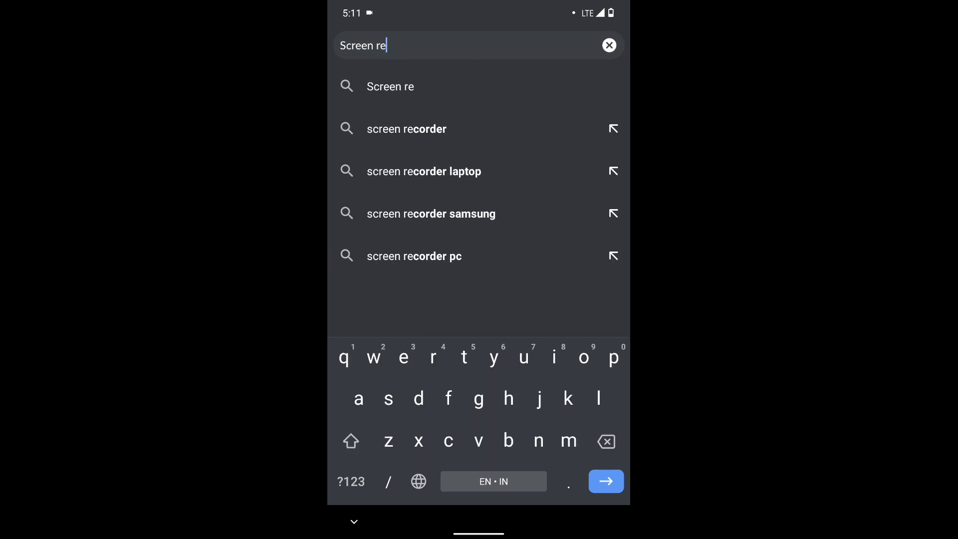
{"action": "type", "text": "order no ads"}
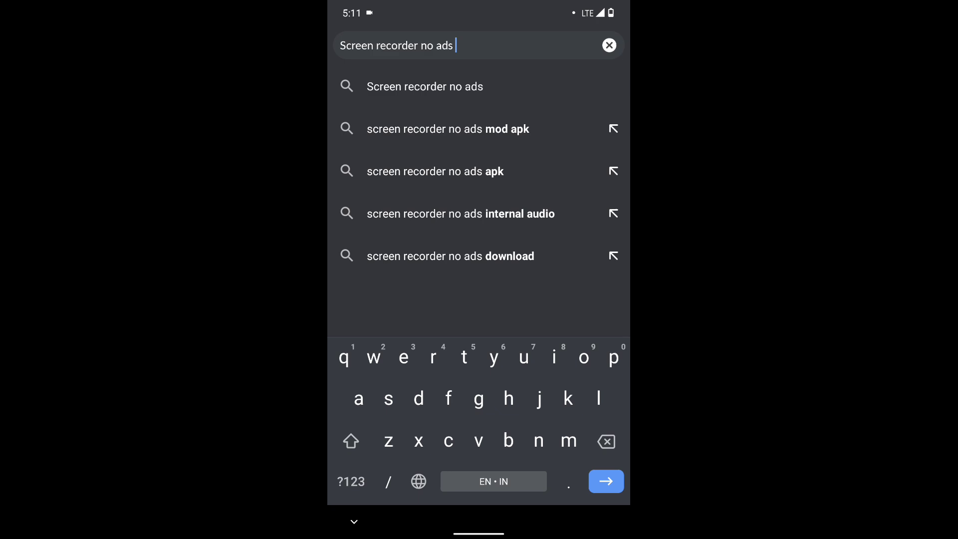
{"action": "type", "text": "mod apk"}
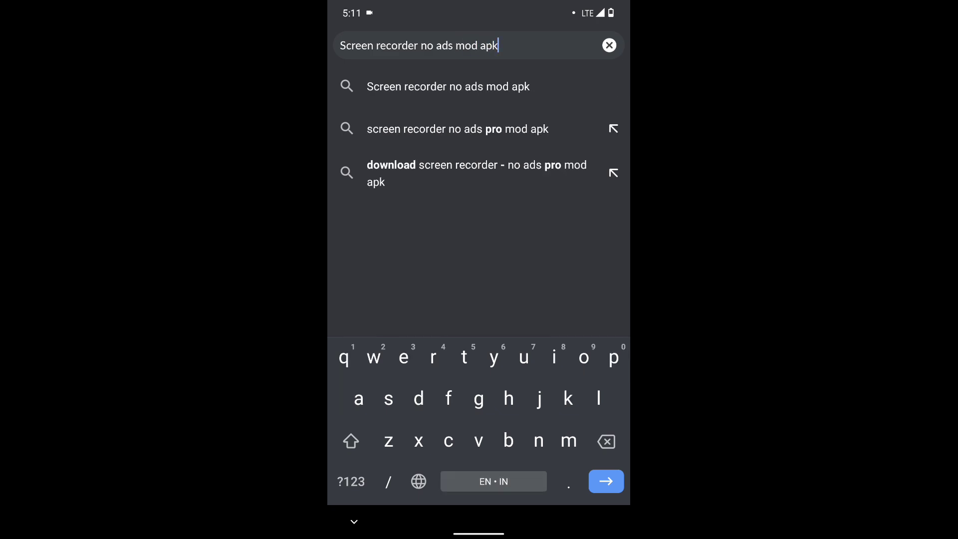
{"action": "left_click", "coordinate": [606, 481]}
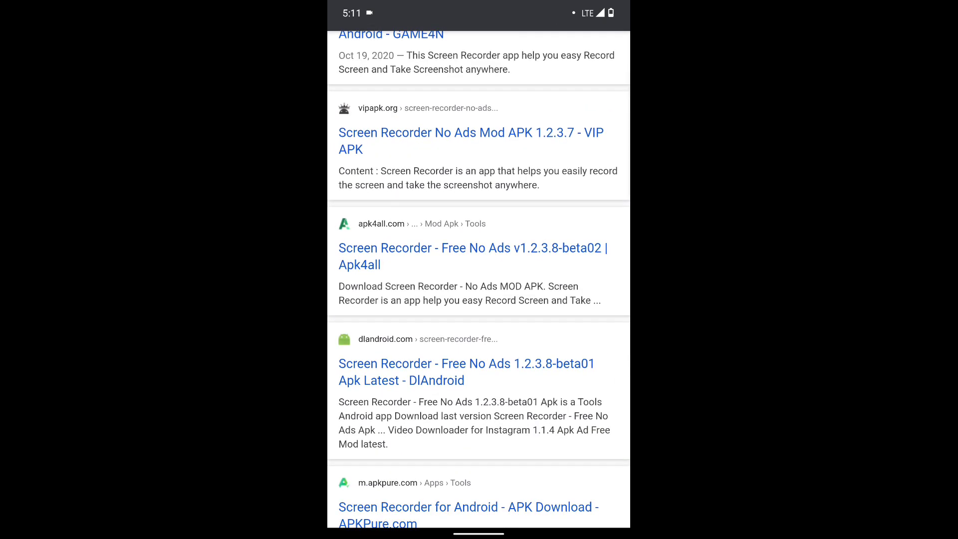
{"action": "scroll", "scroll_direction": "down", "scroll_amount": 3}
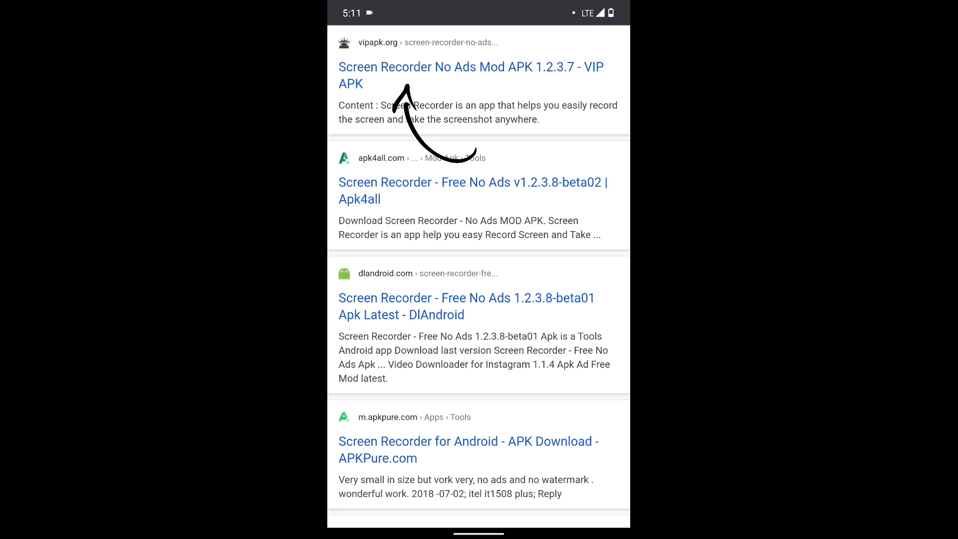
- Go to the vipapk.org result and scroll down to the Screen_Recorder_v1.2.3.7.apk link
{"action": "left_click", "coordinate": [470, 74]}
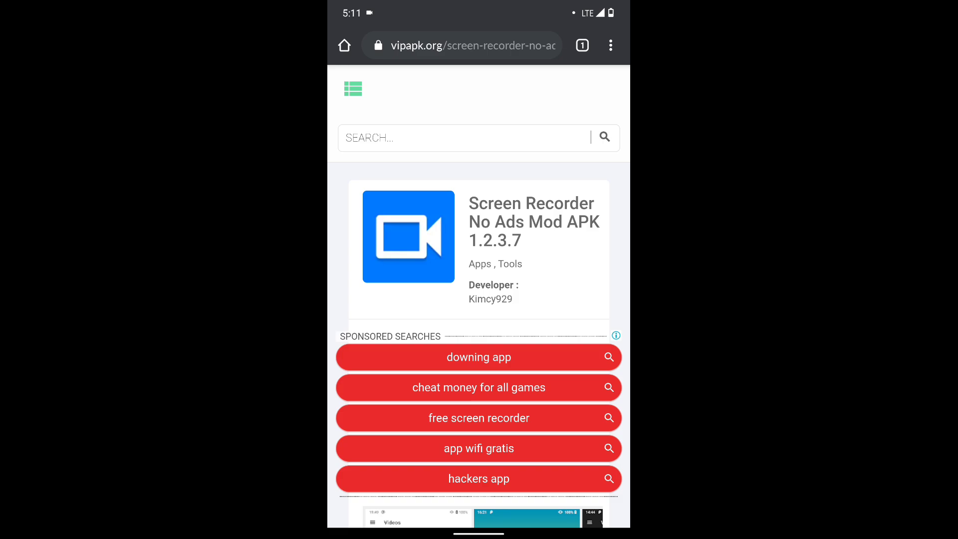
{"action": "scroll", "scroll_direction": "down", "scroll_amount": 3}
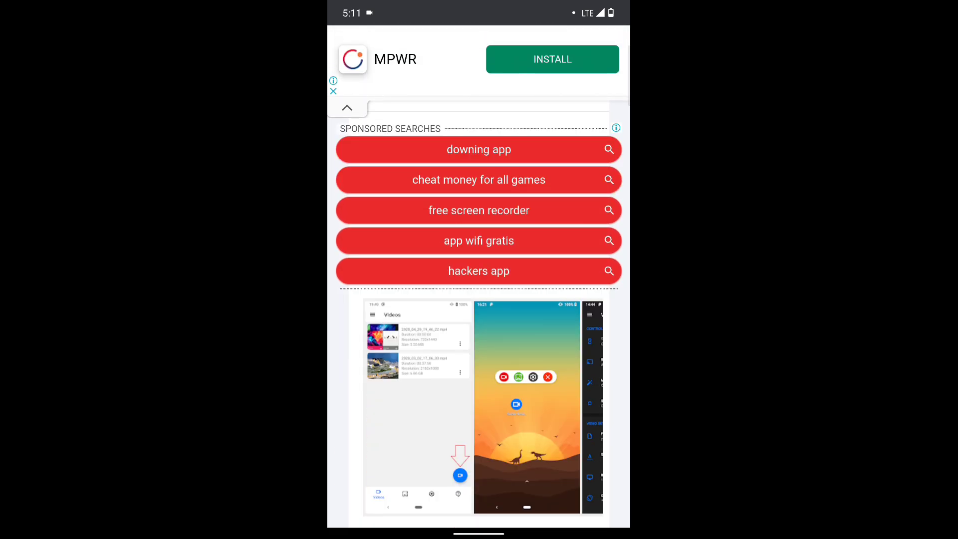
{"action": "scroll", "scroll_direction": "down", "scroll_amount": 3}
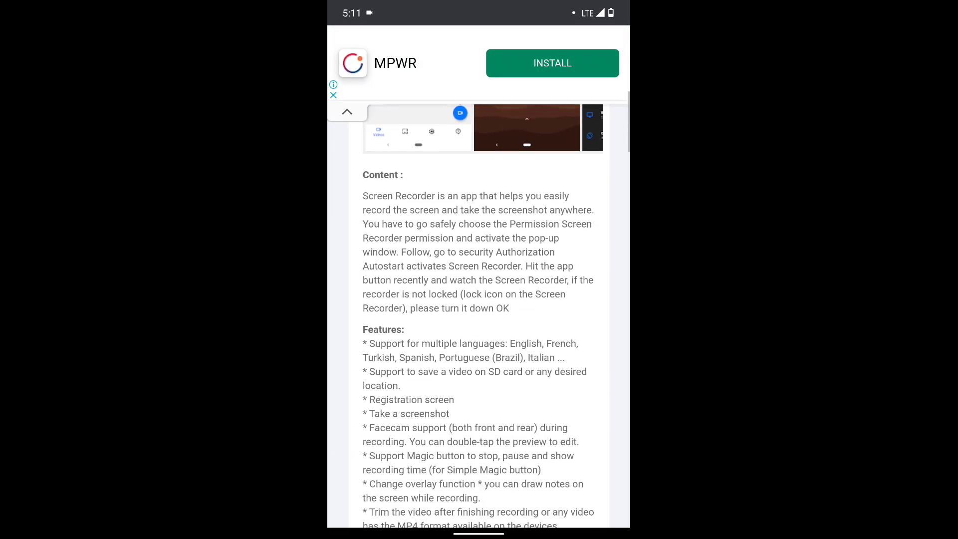
{"action": "scroll", "scroll_direction": "down", "scroll_amount": 3}
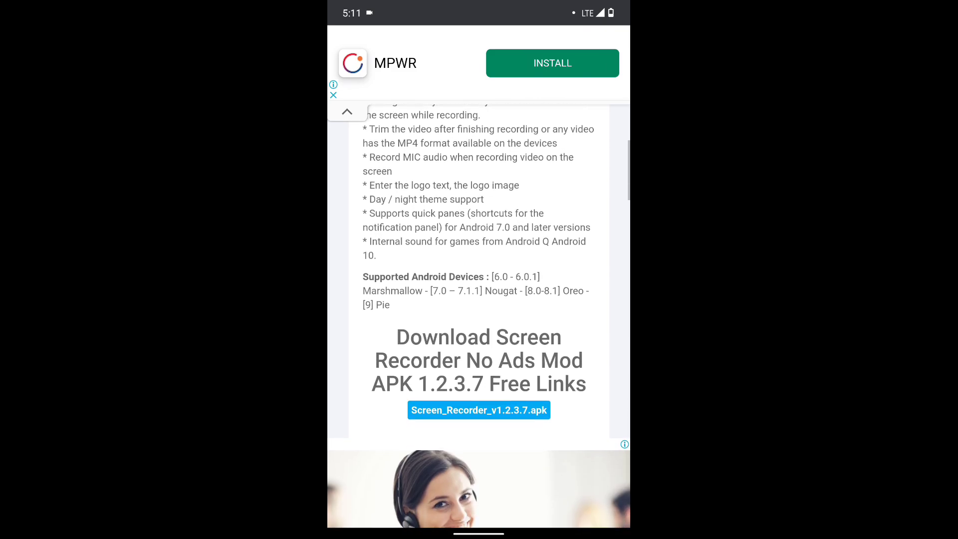
{"action": "scroll", "scroll_direction": "down", "scroll_amount": 3}
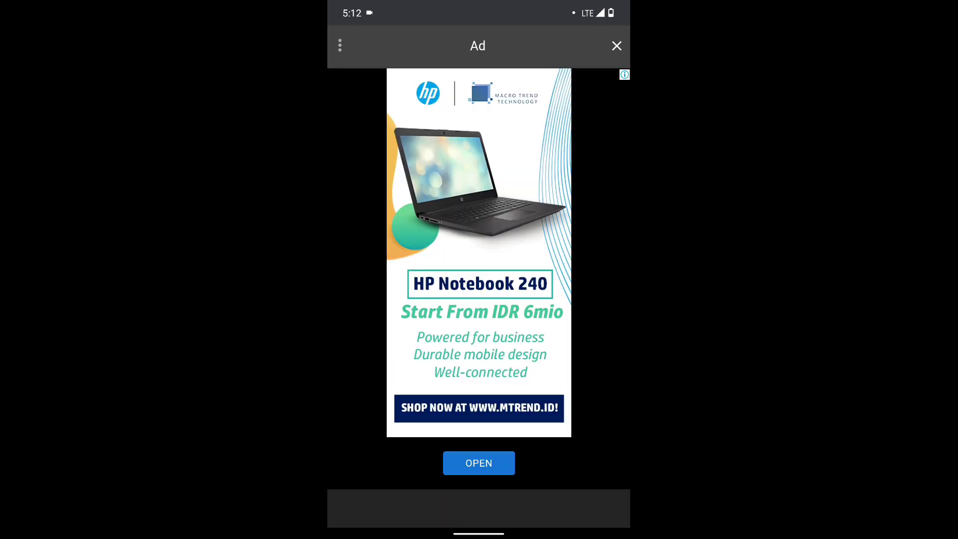
- Dismiss the ad and keep the downloaded APK despite the harmful-file warning
{"action": "left_click", "coordinate": [478, 462]}
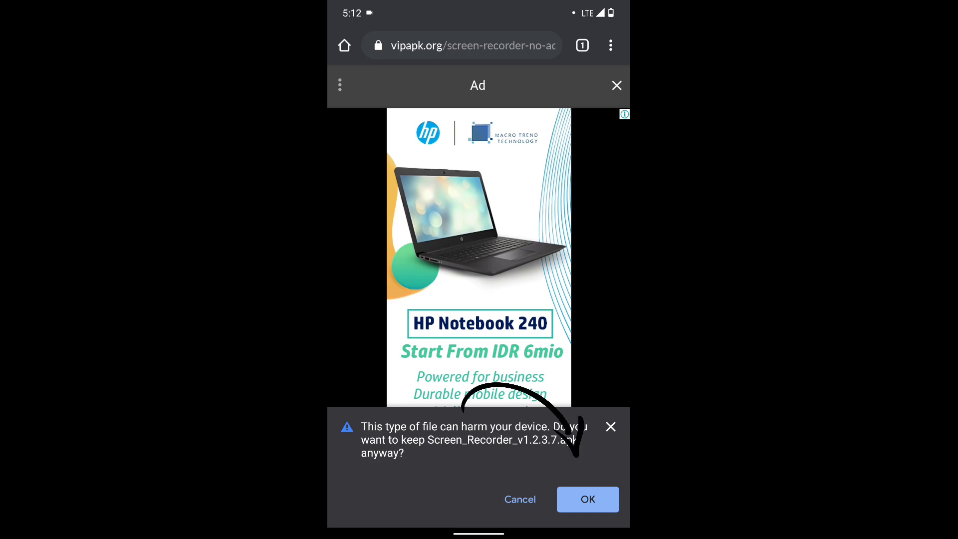
{"action": "left_click", "coordinate": [587, 499]}
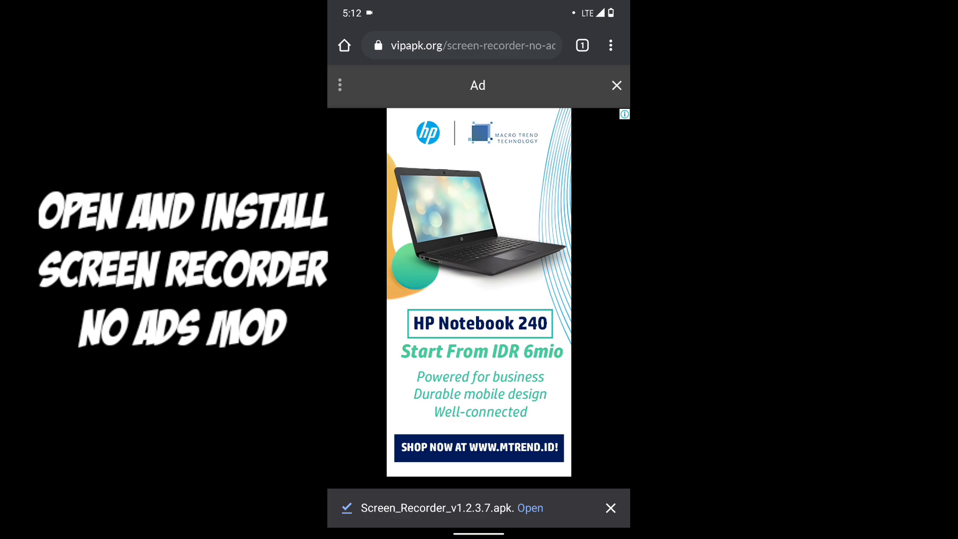
- Install the downloaded Screen Recorder update and launch the app
{"action": "left_click", "coordinate": [529, 508]}
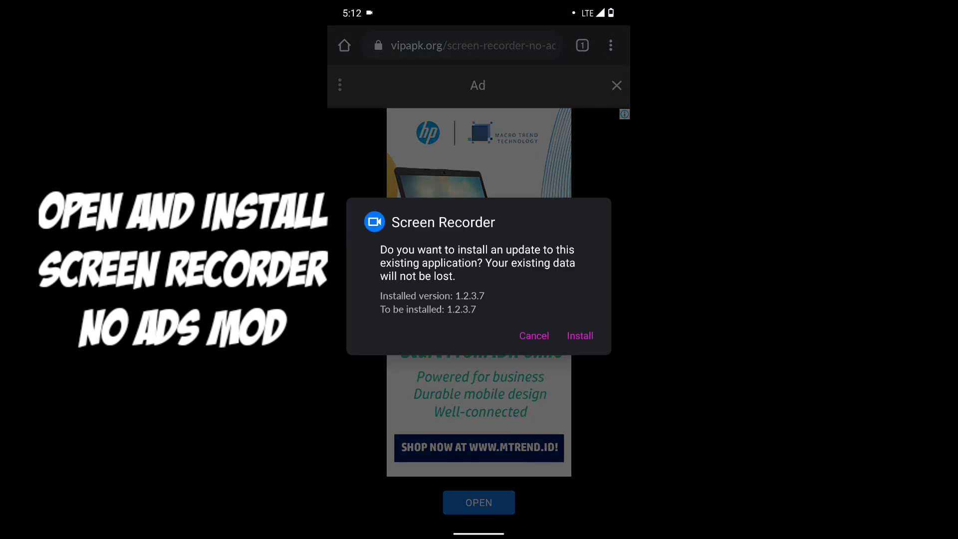
{"action": "left_click", "coordinate": [579, 335]}
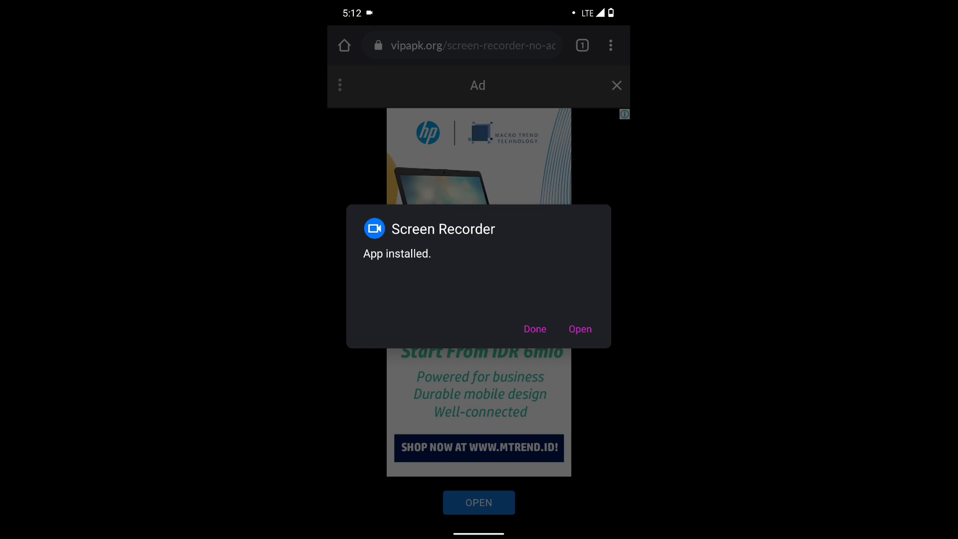
{"action": "left_click", "coordinate": [579, 328]}
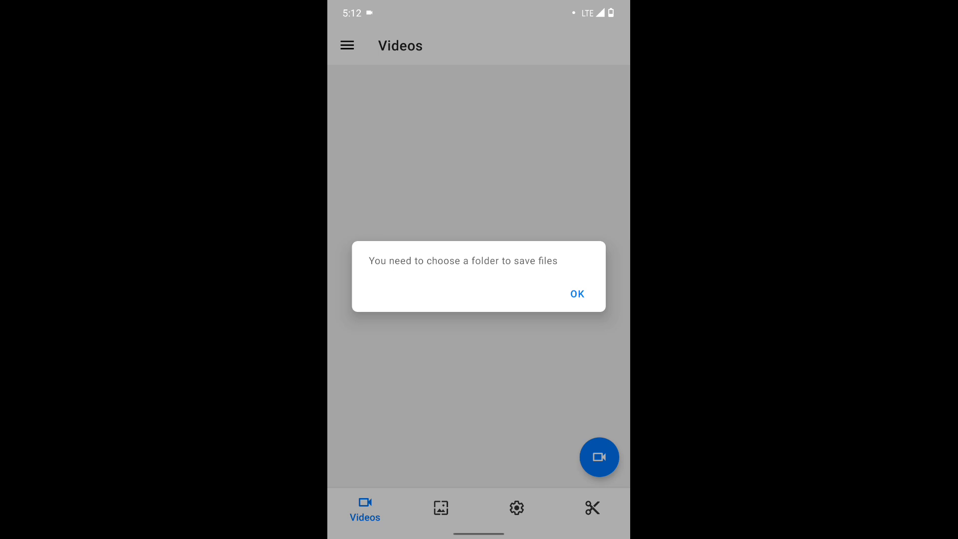
- Create a storage folder named "Screen Recorder No Ad" for the app's recordings
{"action": "left_click", "coordinate": [576, 293]}
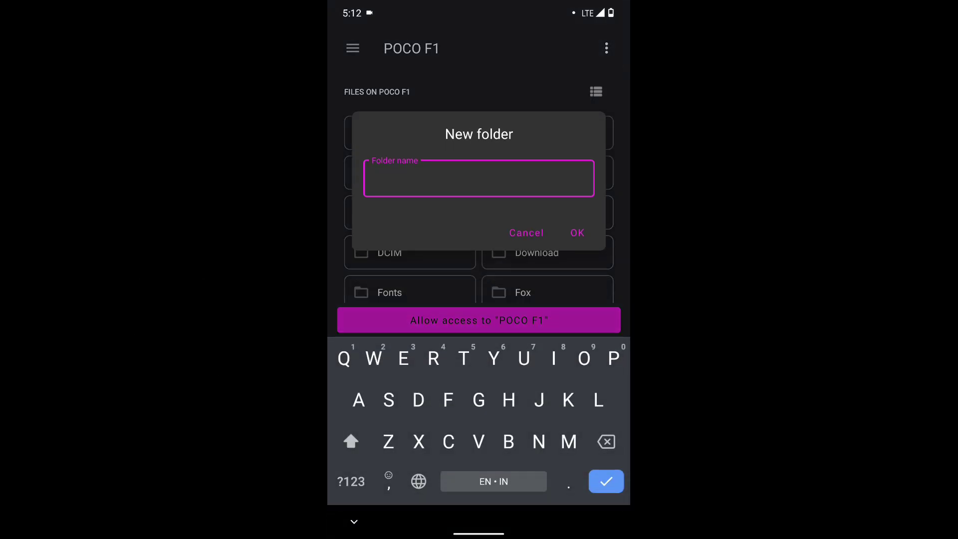
{"action": "type", "text": "Sc"}
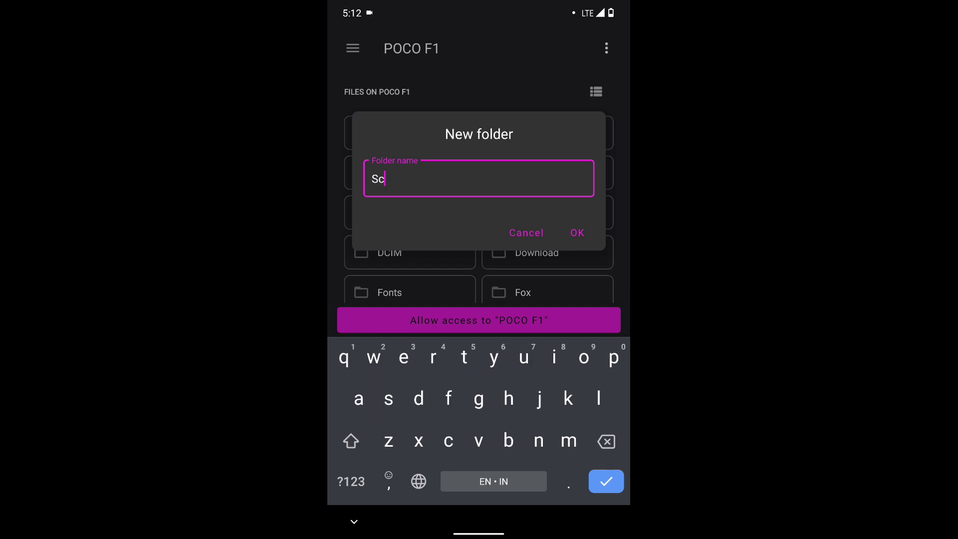
{"action": "type", "text": "ree"}
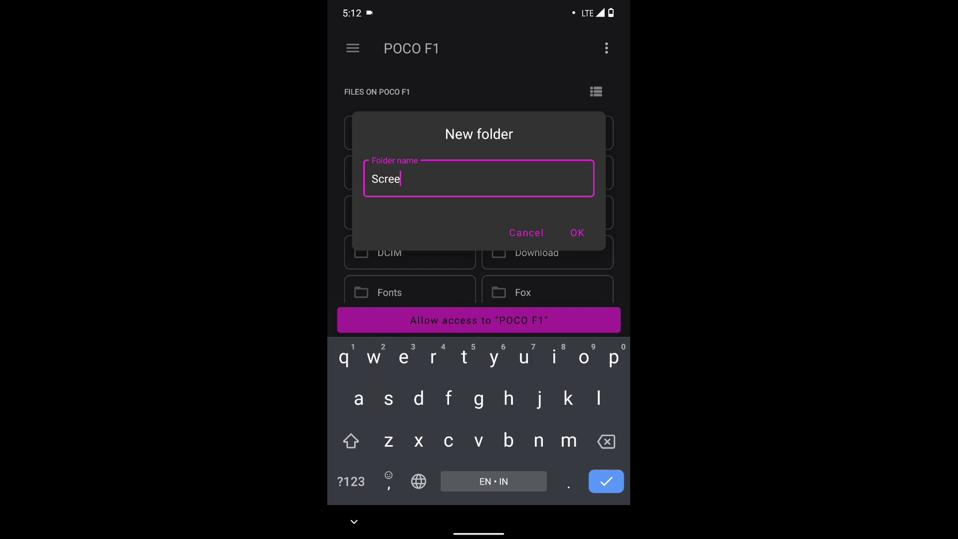
{"action": "type", "text": "n"}
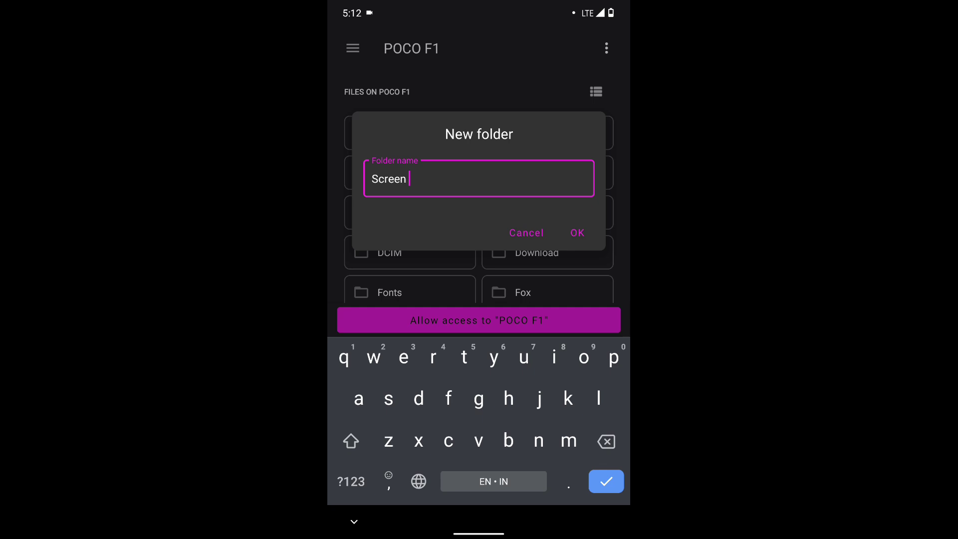
{"action": "type", "text": "Rec"}
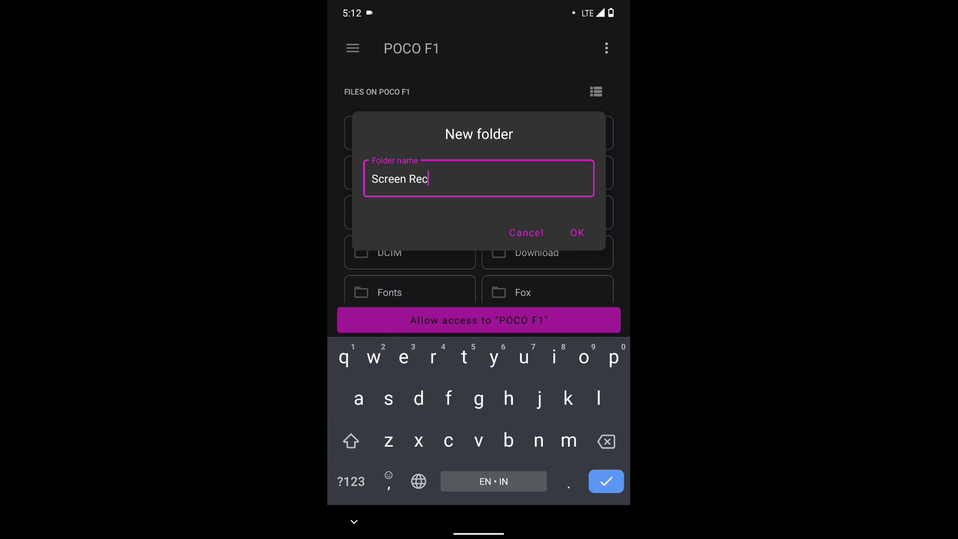
{"action": "type", "text": "orde"}
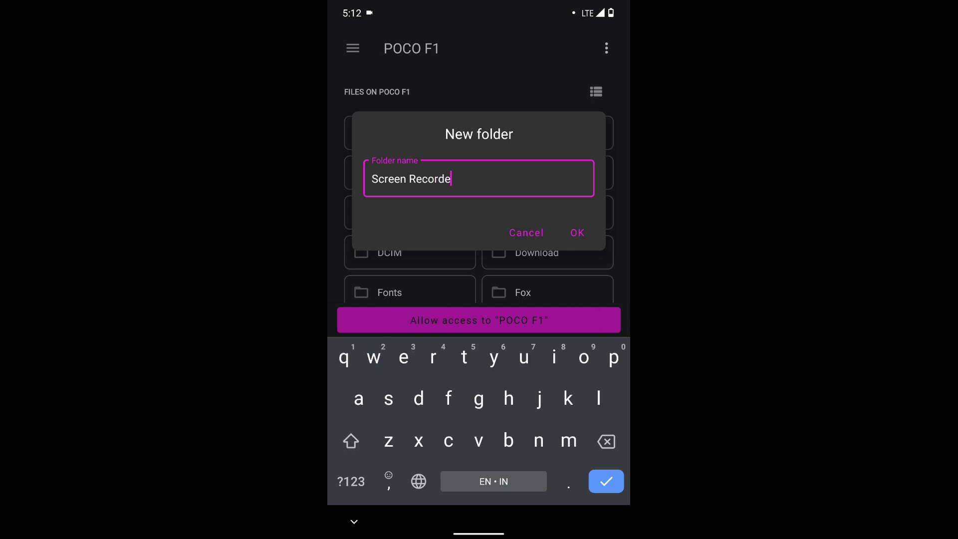
{"action": "type", "text": "r N"}
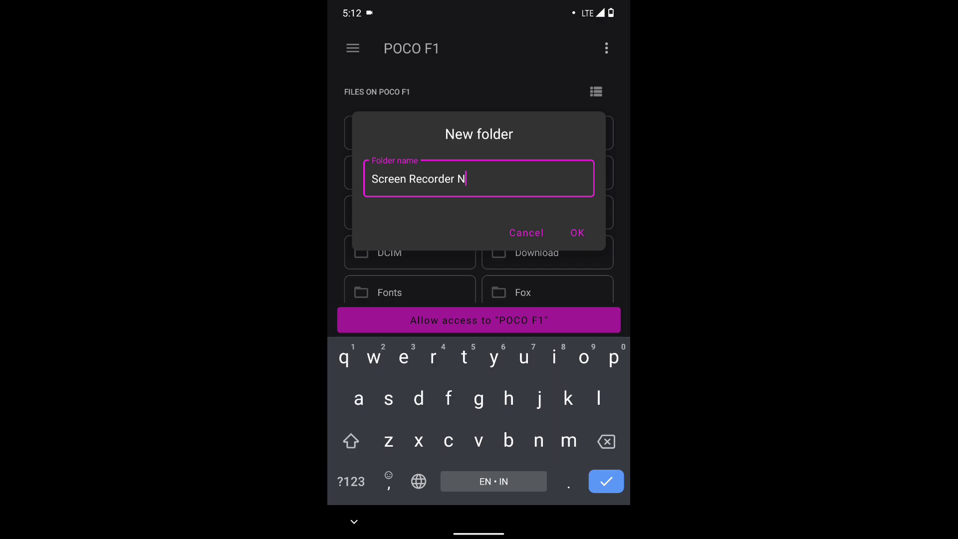
{"action": "type", "text": "o Ad"}
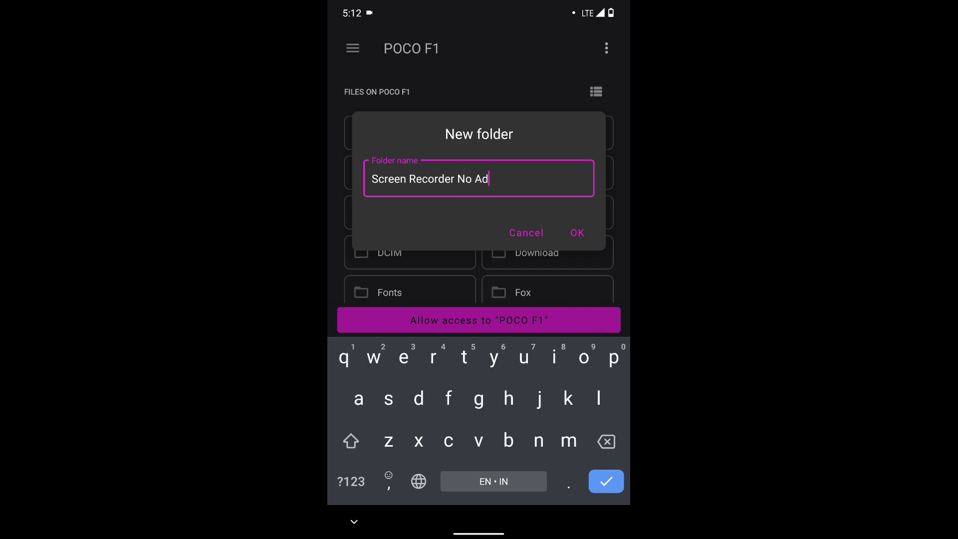
{"action": "left_click", "coordinate": [575, 232]}
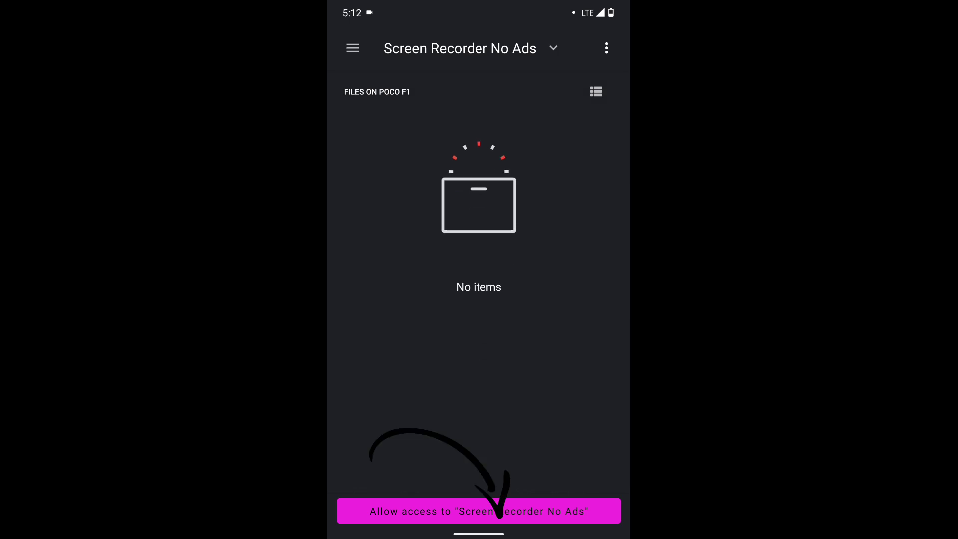
- Allow the recorder access to the new folder, returning to its empty Videos list
{"action": "left_click", "coordinate": [478, 511]}
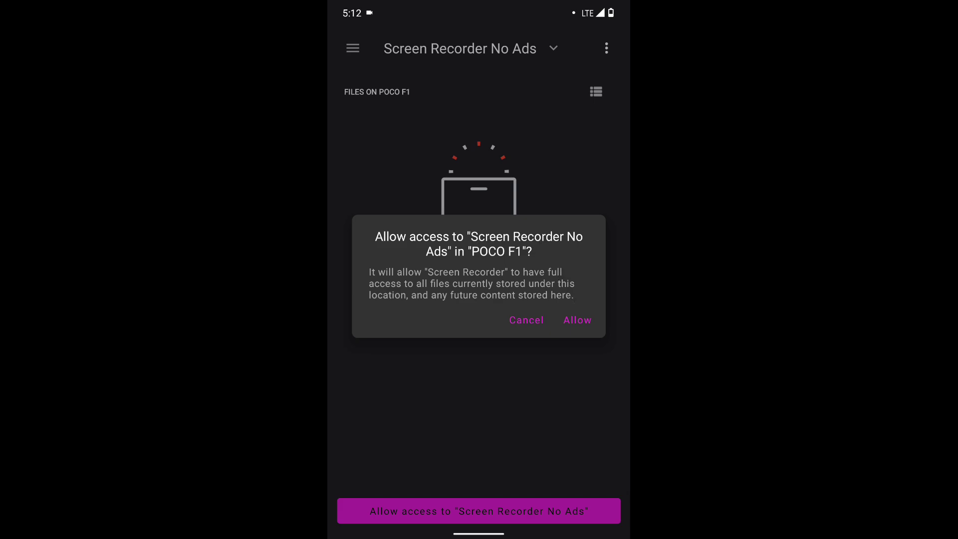
{"action": "left_click", "coordinate": [576, 319]}
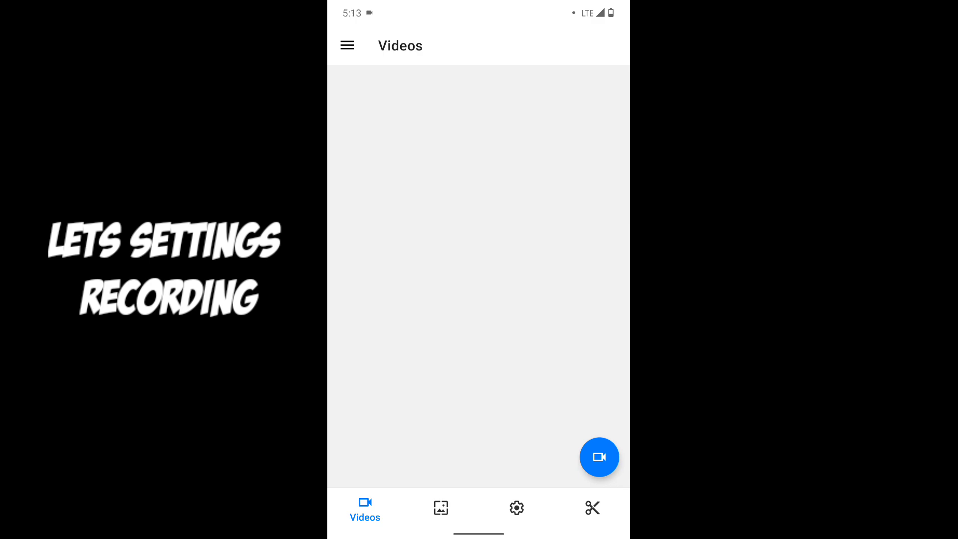
- In Settings, switch Recording Engine to Advance Engine2 (High frame rate) and reach Video Settings
{"action": "left_click", "coordinate": [346, 44]}
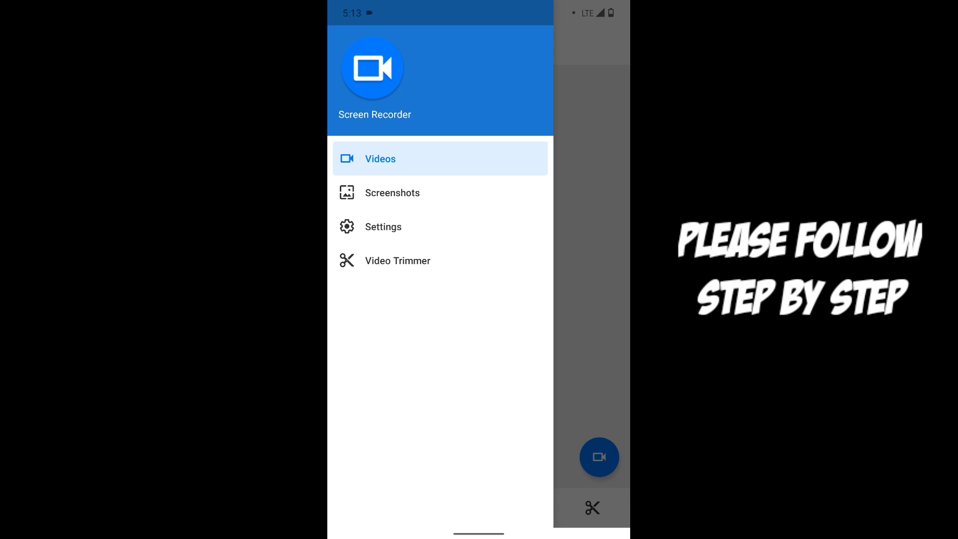
{"action": "left_click", "coordinate": [383, 227]}
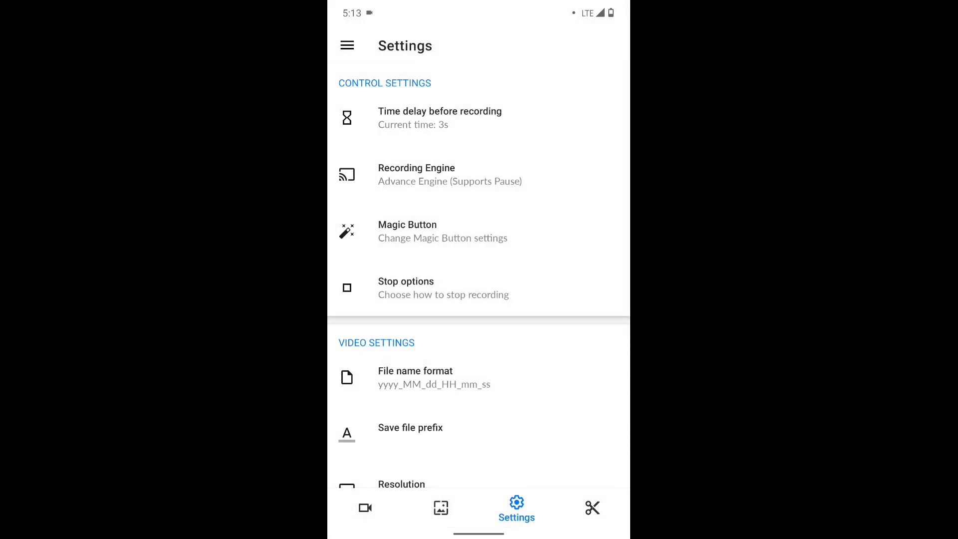
{"action": "left_click", "coordinate": [450, 174]}
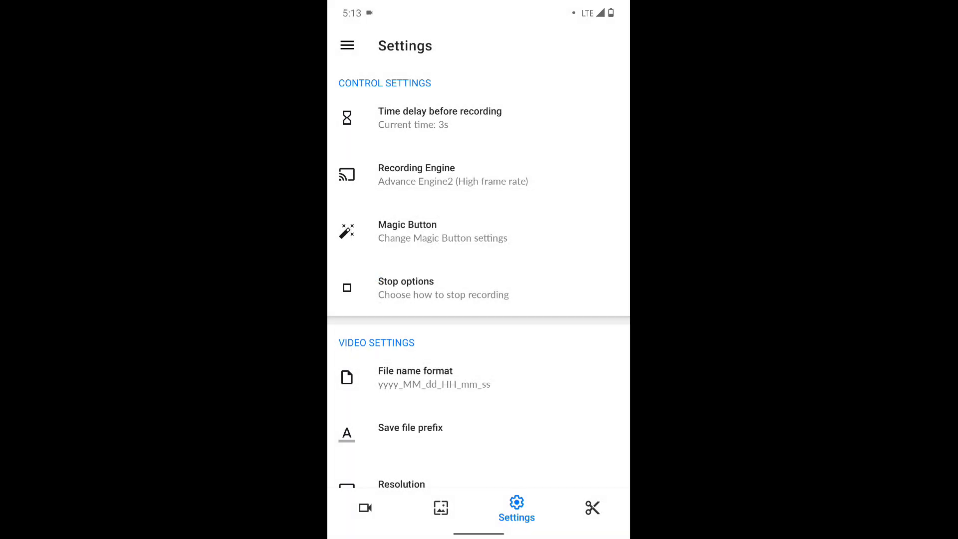
{"action": "scroll", "scroll_direction": "down", "scroll_amount": 3}
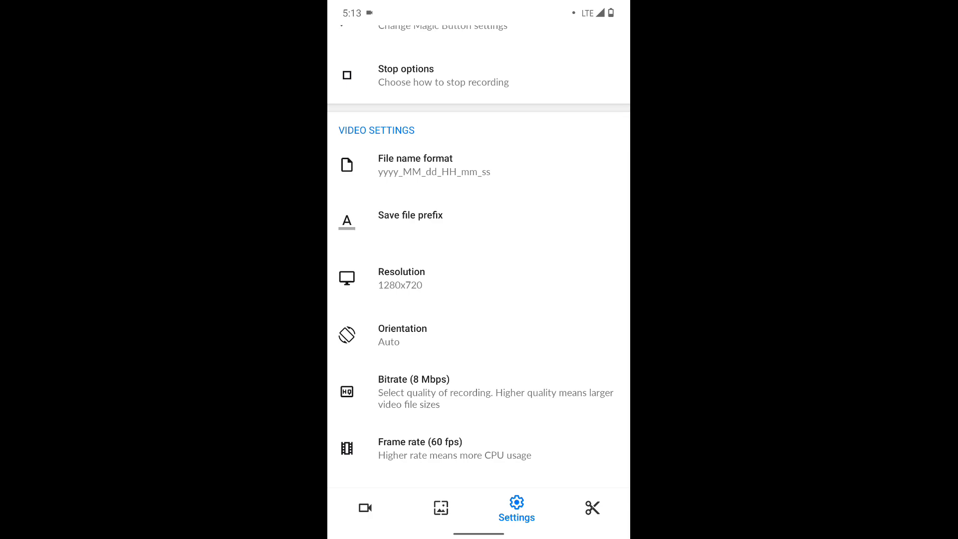
{"action": "scroll", "scroll_direction": "down", "scroll_amount": 3}
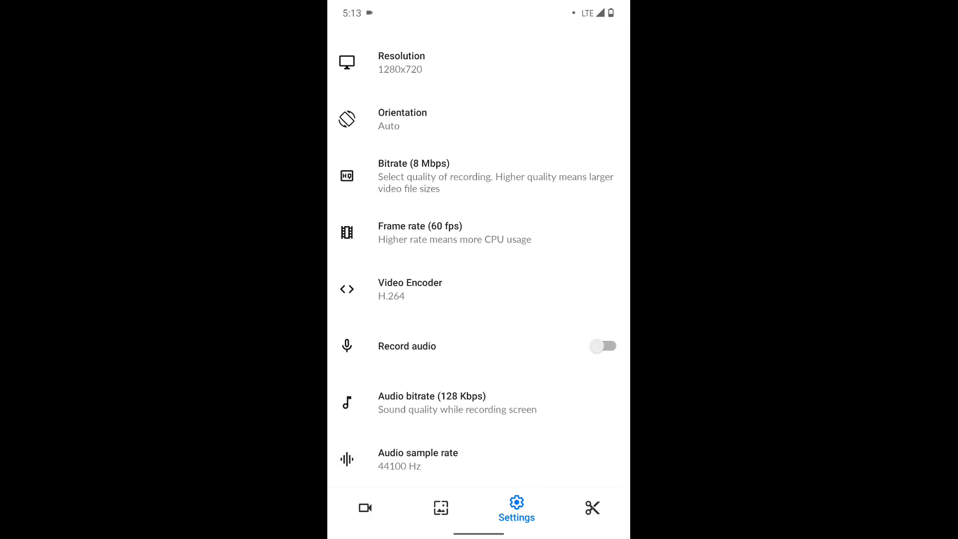
- Set resolution 1920x1080 and bitrate 12 Mbps, keeping the frame rate at 60 fps
{"action": "left_click", "coordinate": [401, 62]}
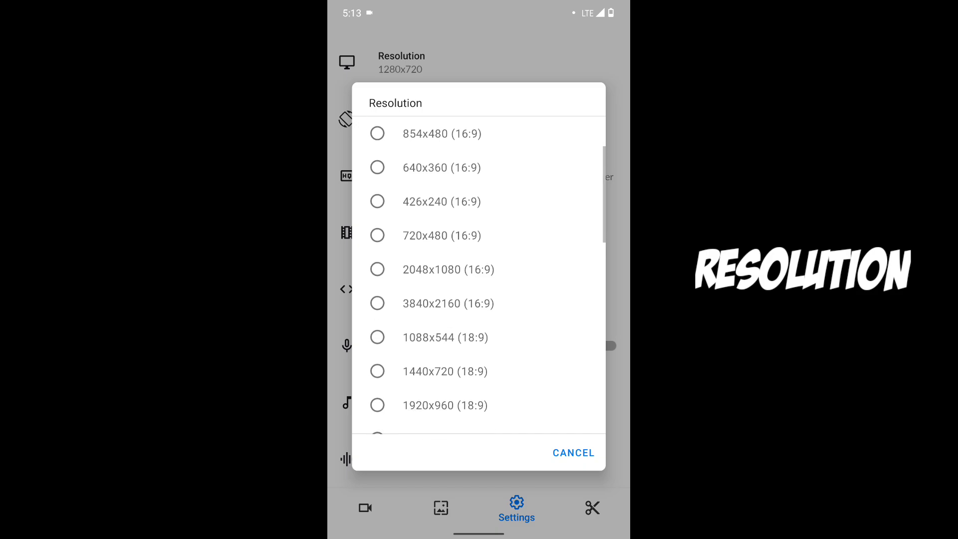
{"action": "scroll", "scroll_direction": "down", "scroll_amount": 3}
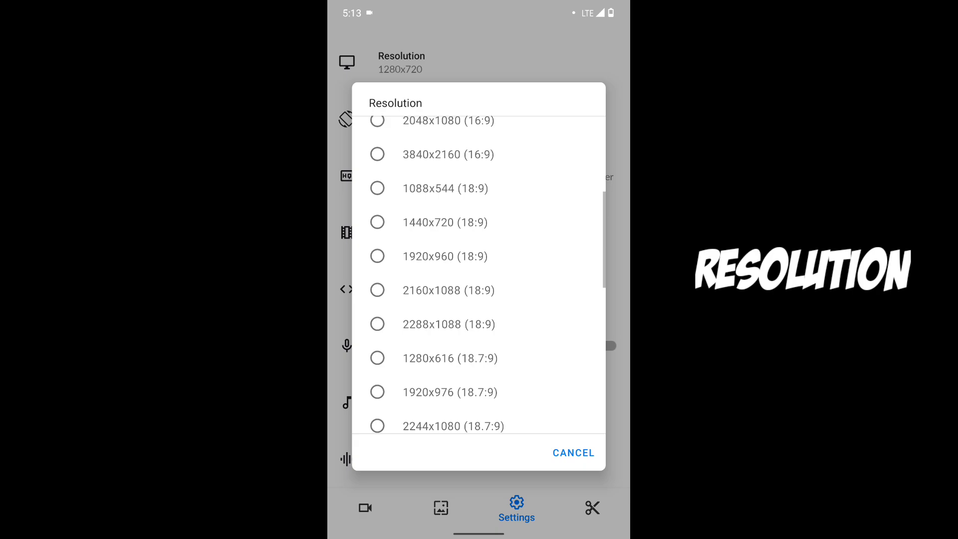
{"action": "scroll", "scroll_direction": "down", "scroll_amount": 3}
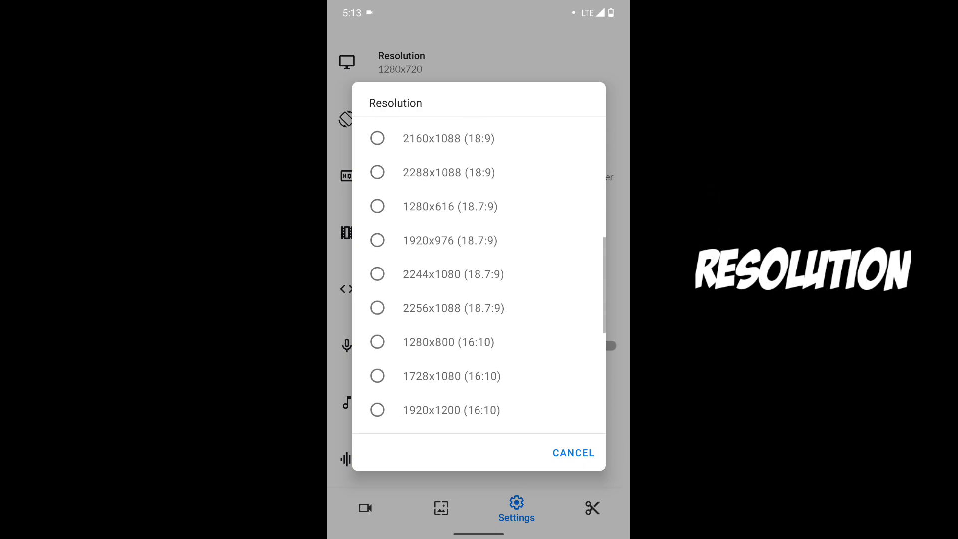
{"action": "scroll", "scroll_direction": "down", "scroll_amount": 3}
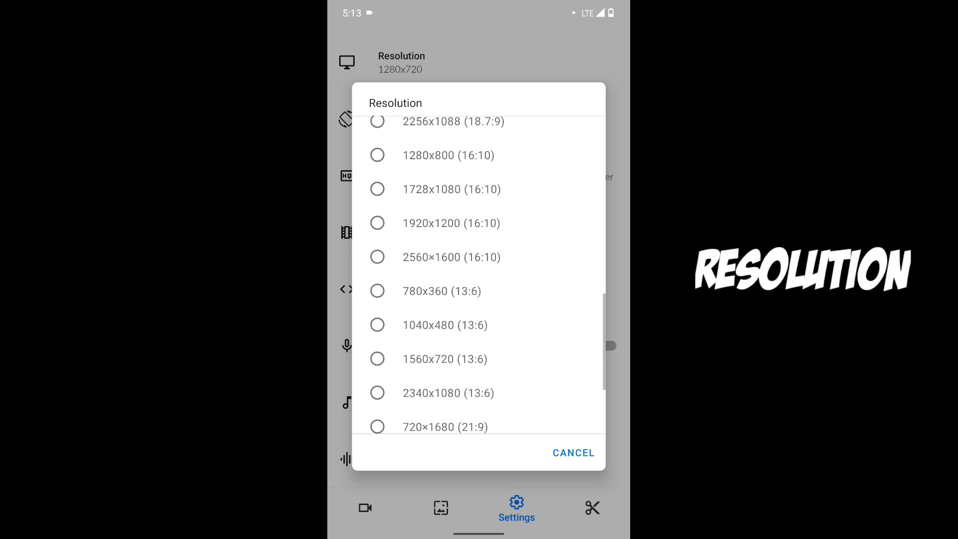
{"action": "scroll", "scroll_direction": "down", "scroll_amount": 3}
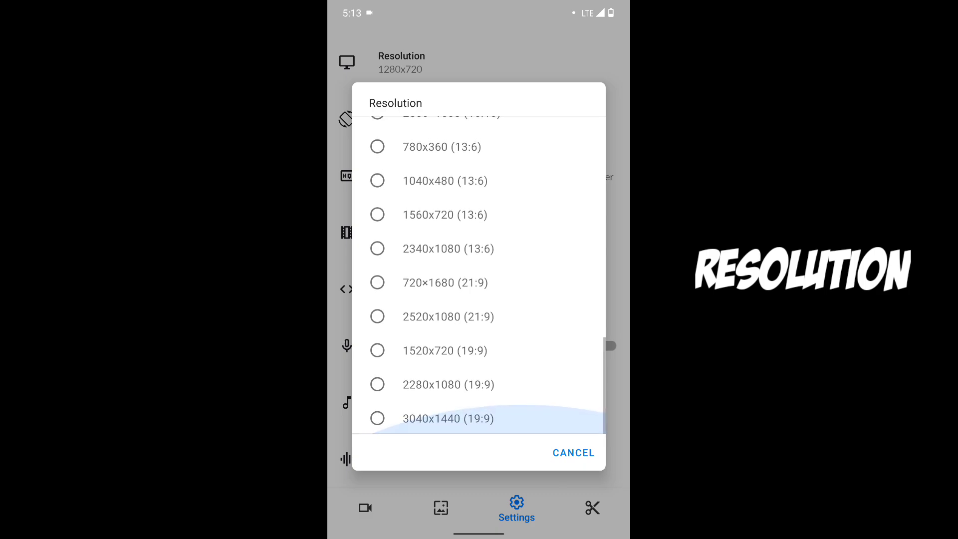
{"action": "scroll", "scroll_direction": "up", "scroll_amount": 3}
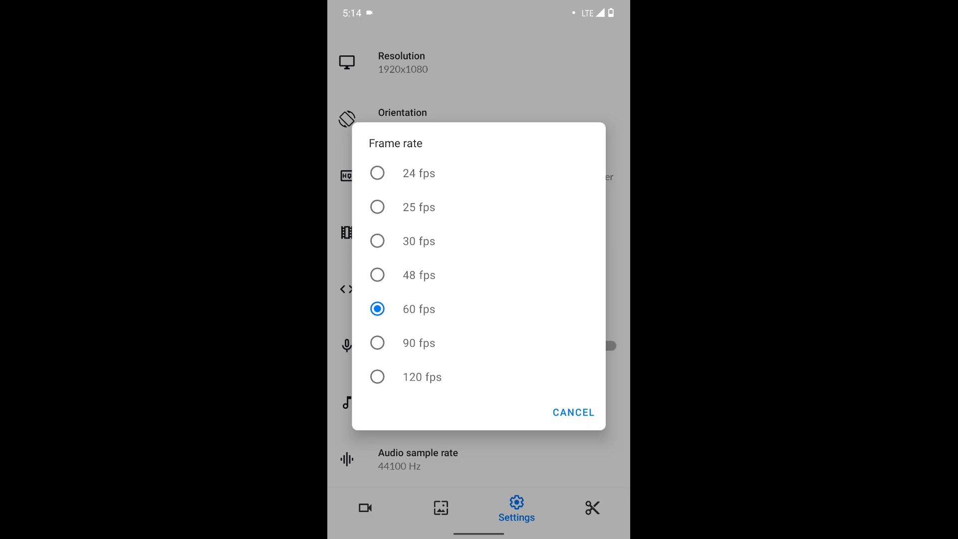
{"action": "left_click", "coordinate": [573, 412]}
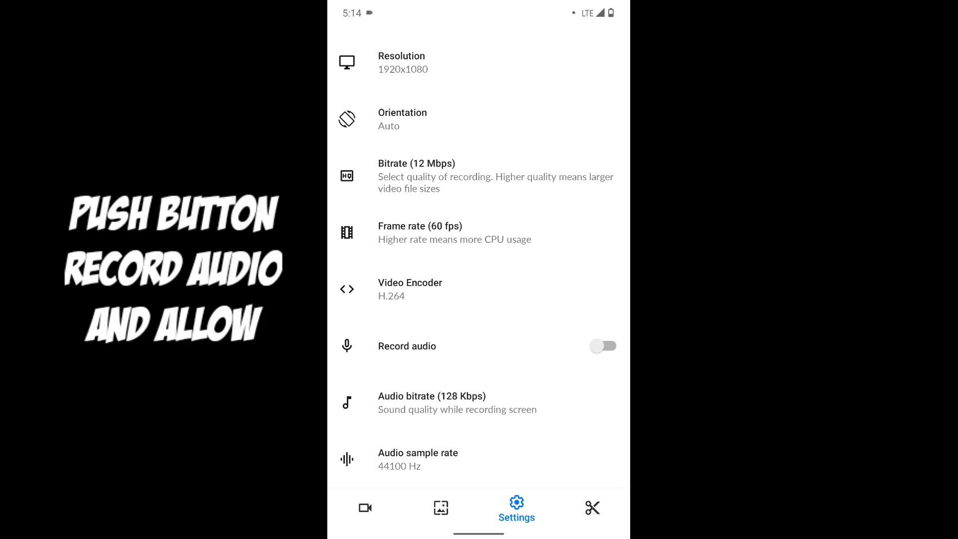
- Enable audio recording at 256 Kbps, stereo, from internal sound, granting the audio permission
{"action": "left_click", "coordinate": [601, 346]}
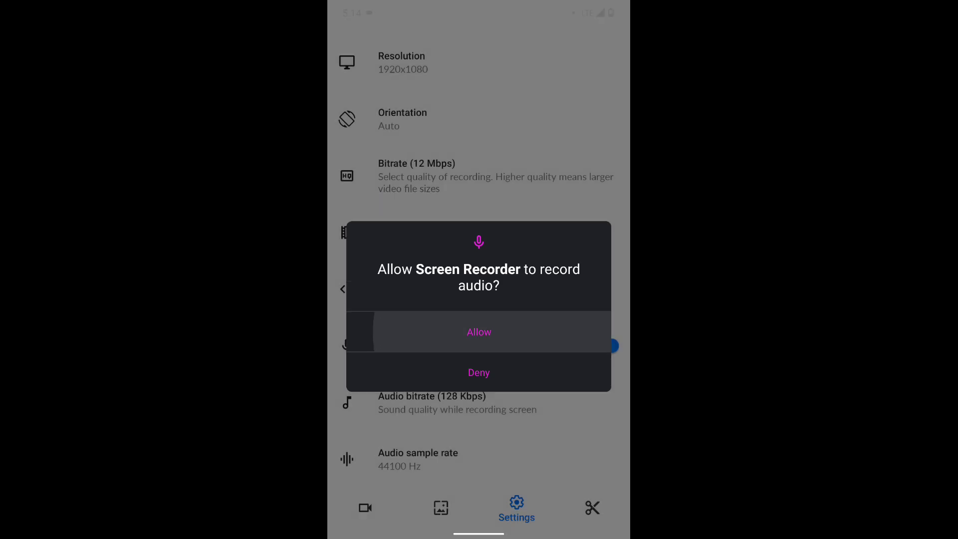
{"action": "left_click", "coordinate": [478, 332]}
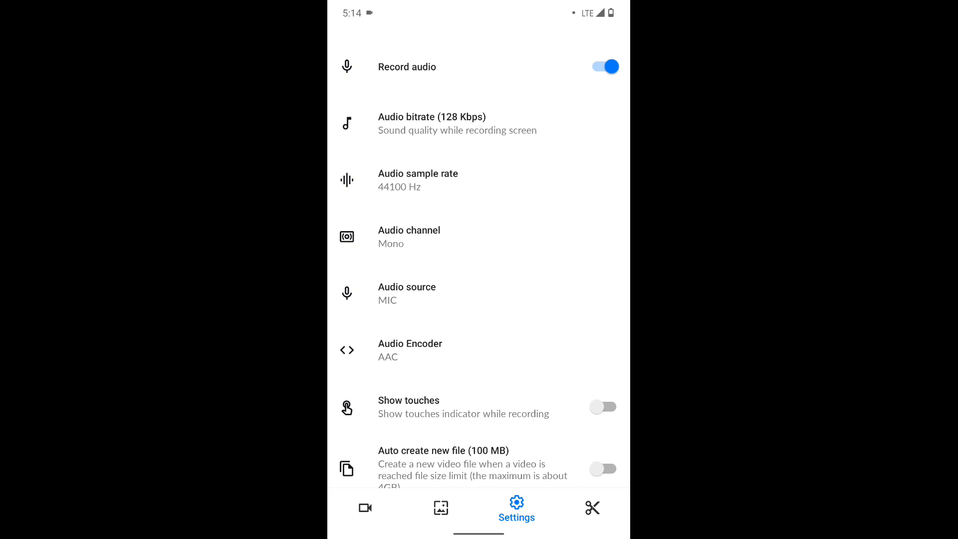
{"action": "left_click", "coordinate": [456, 123]}
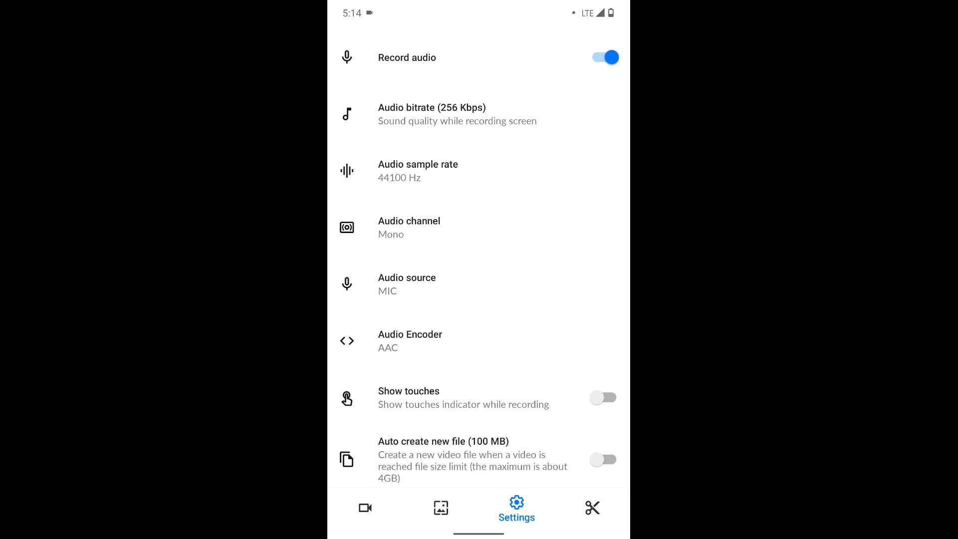
{"action": "scroll", "scroll_direction": "down", "scroll_amount": 3}
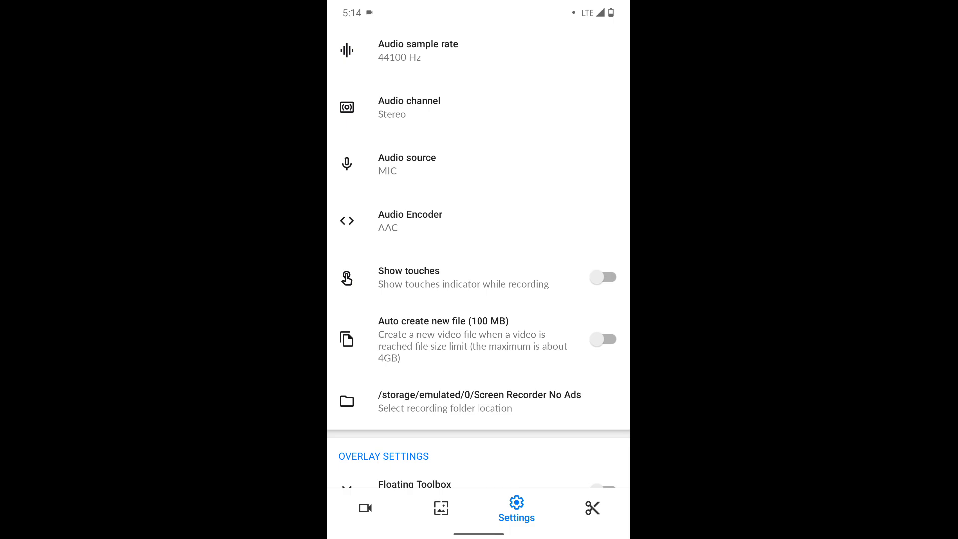
{"action": "scroll", "scroll_direction": "down", "scroll_amount": 3}
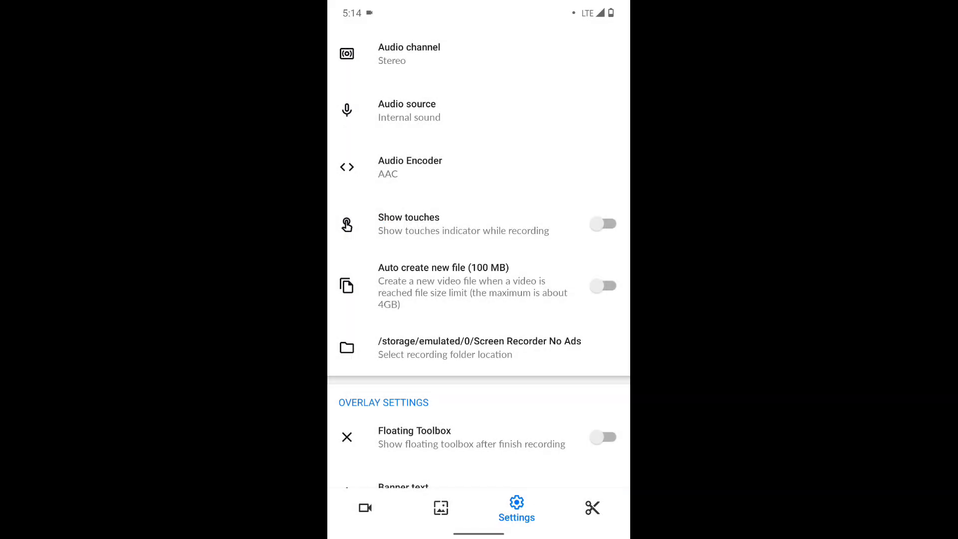
{"action": "scroll", "scroll_direction": "down", "scroll_amount": 3}
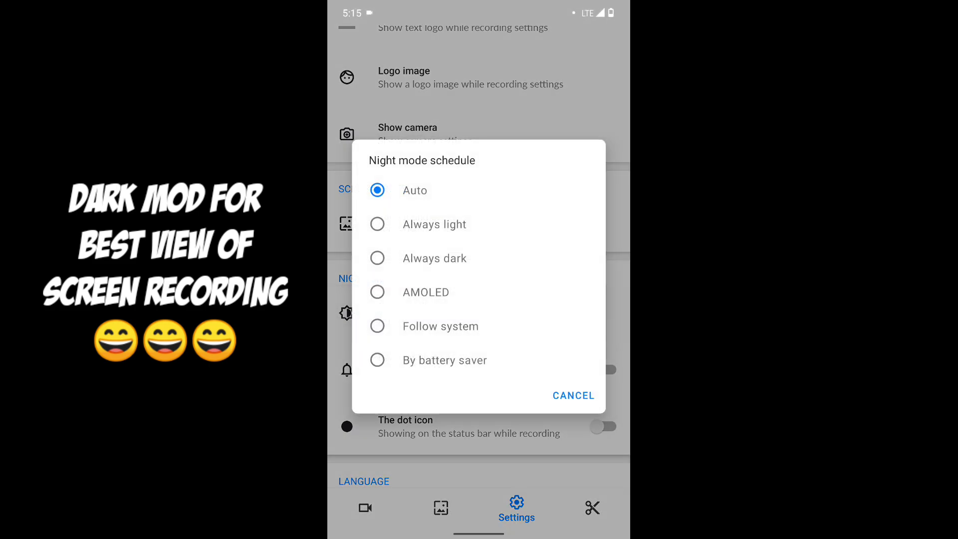
- Set Night mode schedule to Always dark so the app uses a dark theme
{"action": "left_click", "coordinate": [572, 395]}
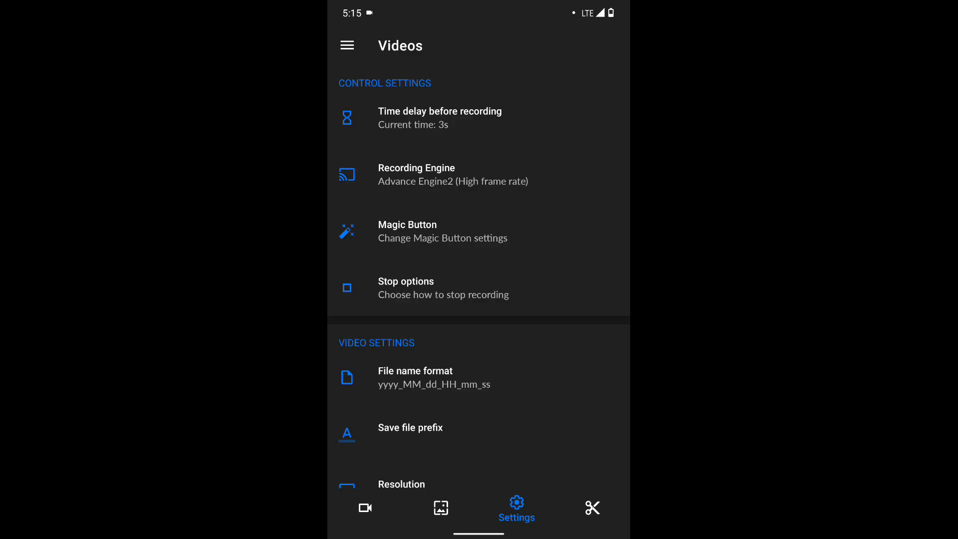
{"action": "scroll", "scroll_direction": "down", "scroll_amount": 3}
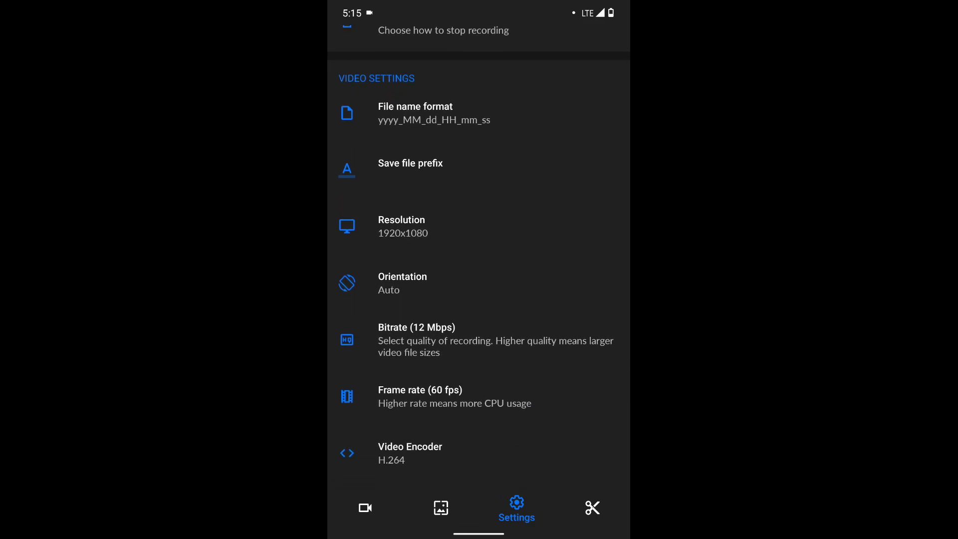
{"action": "scroll", "scroll_direction": "down", "scroll_amount": 3}
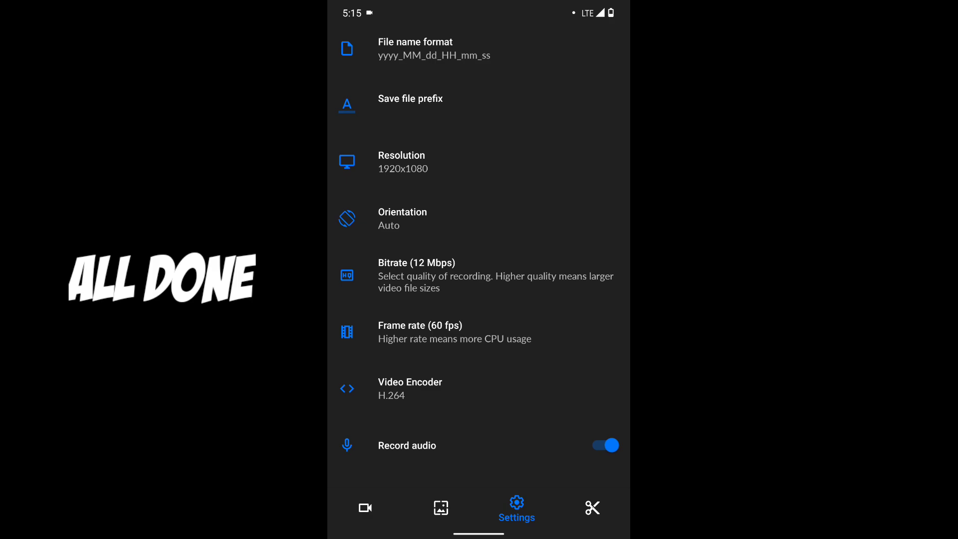
{"action": "scroll", "scroll_direction": "down", "scroll_amount": 3}
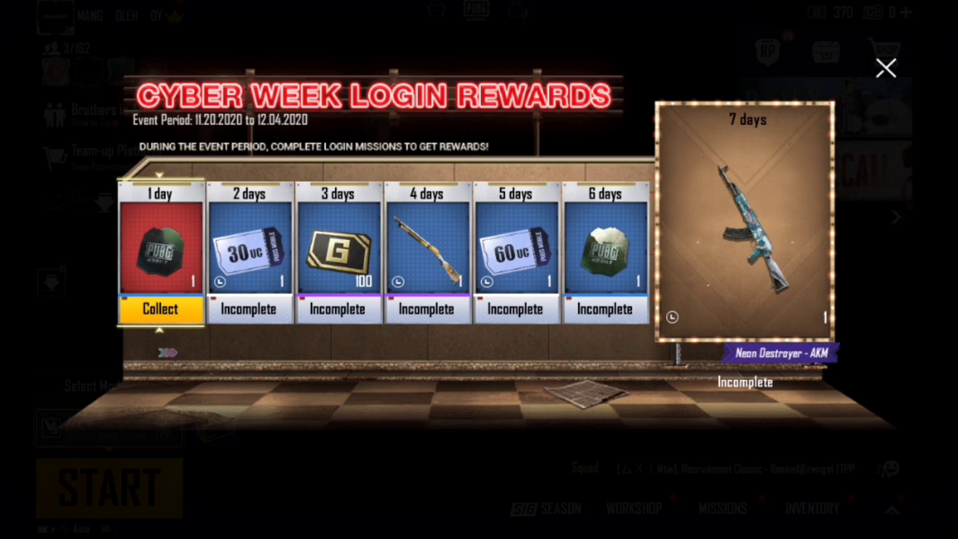
- Close the Cyber Week Login Rewards popup to reach the PUBG Mobile lobby
{"action": "left_click", "coordinate": [886, 66]}
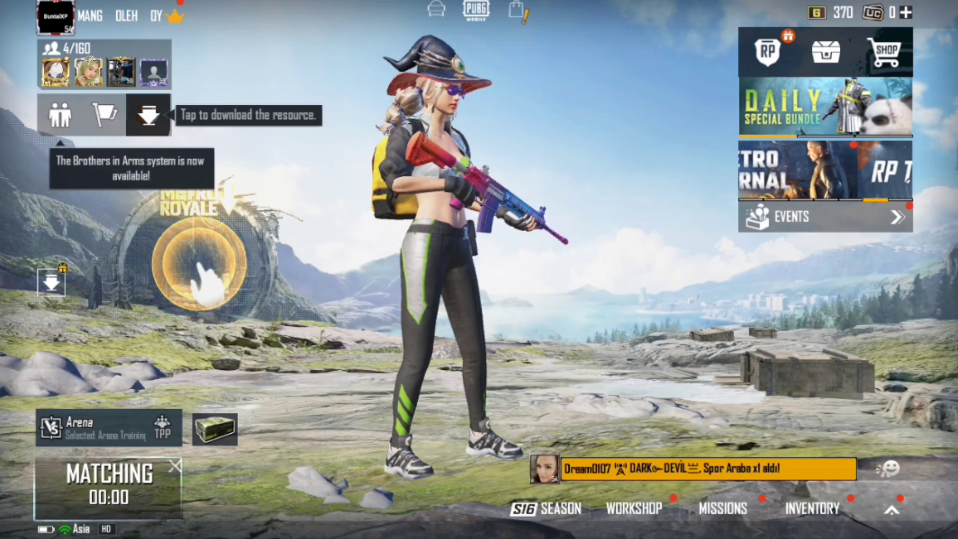